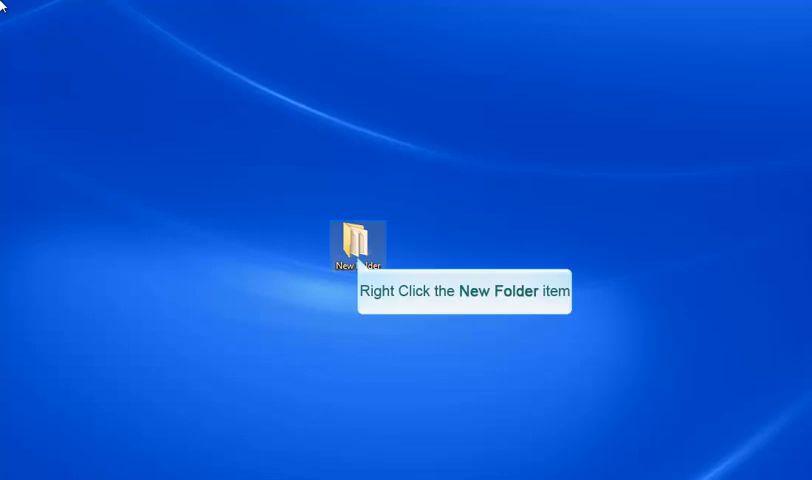
pyautogui.moveTo(62, 8)
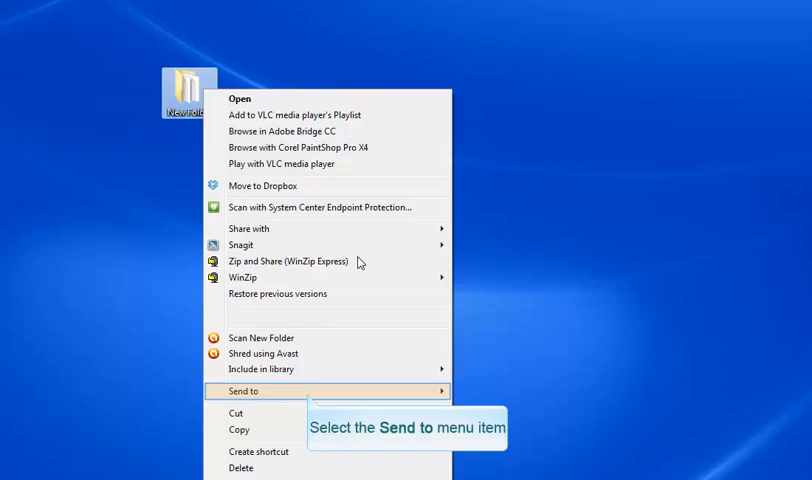
pyautogui.moveTo(340, 270)
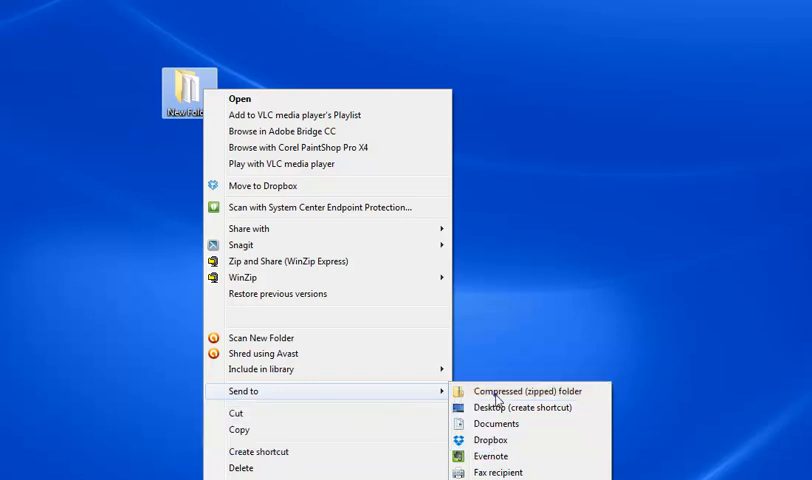
# Step: Compress the desktop New Folder into New Folder.zip via Send to > Compressed folder
pyautogui.click(530, 392)
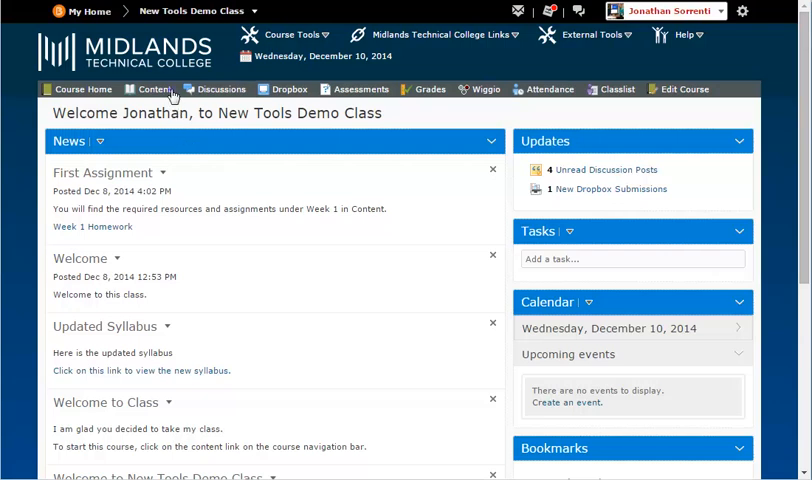
# Step: Reach the course's Manage Files area from Content's Related Tools menu
pyautogui.click(152, 88)
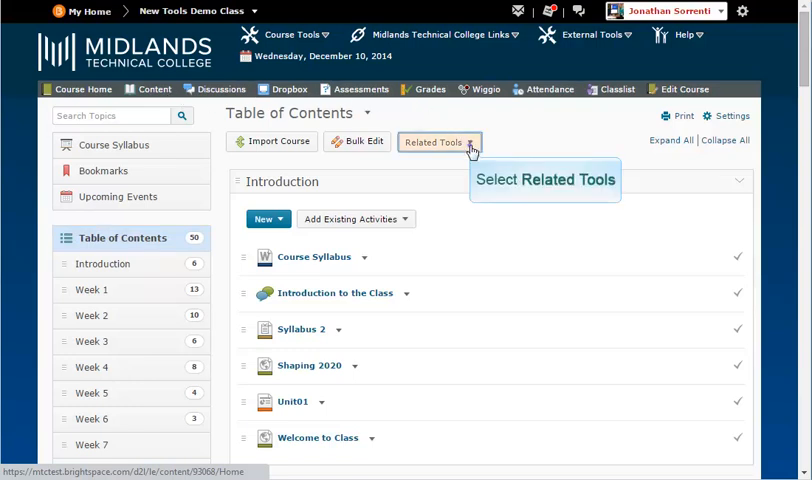
pyautogui.click(438, 140)
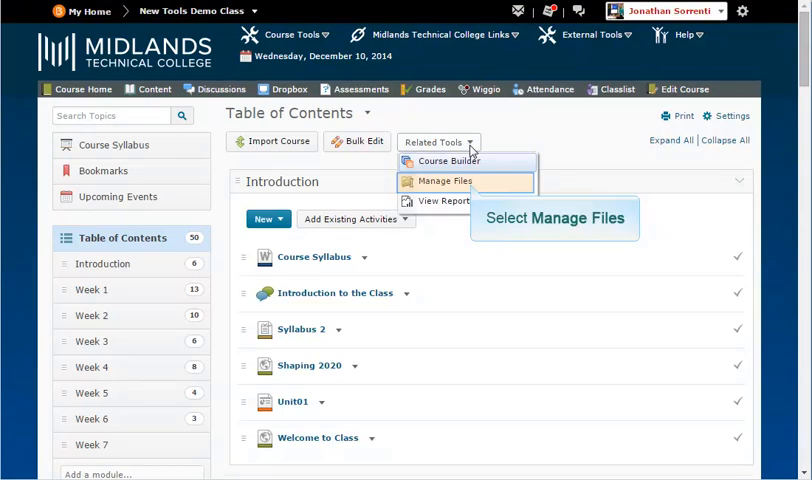
pyautogui.click(444, 180)
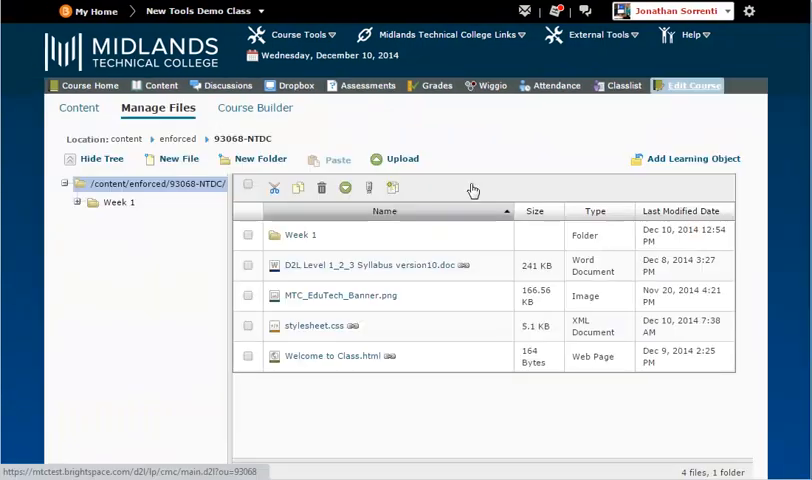
pyautogui.moveTo(692, 84)
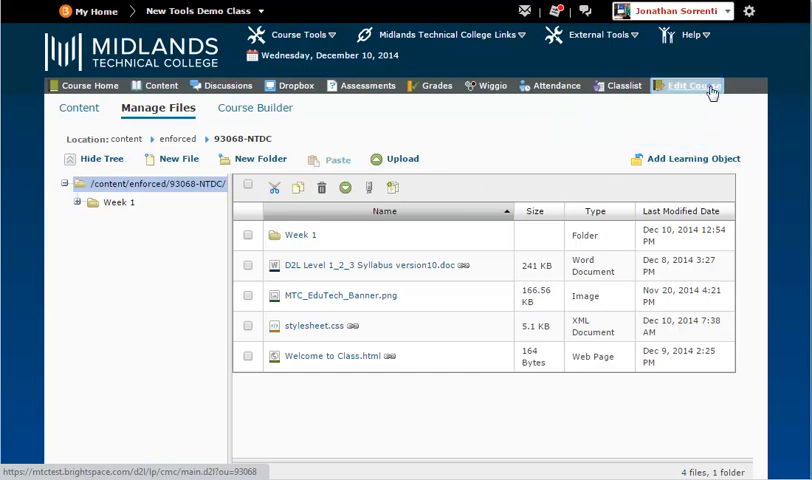
pyautogui.click(684, 84)
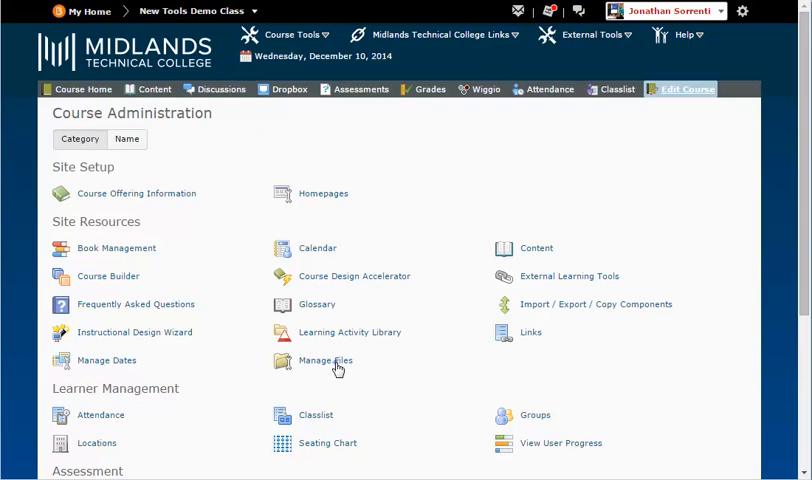
pyautogui.click(324, 360)
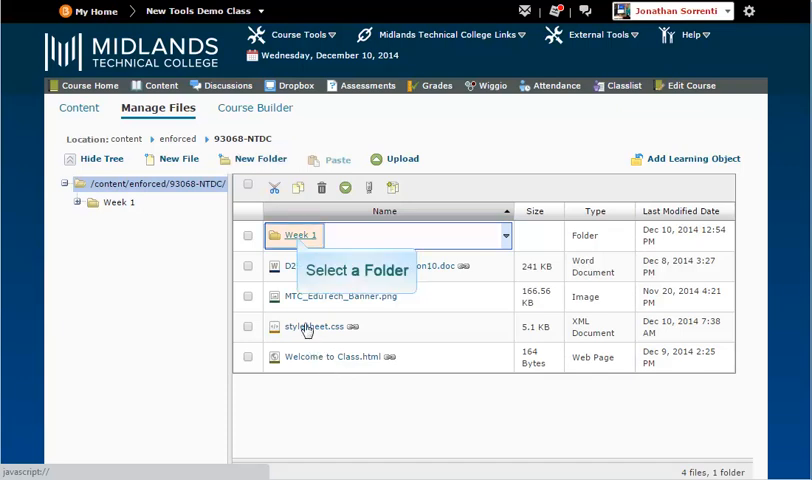
# Step: Enter the Week 1 folder and start an upload into it
pyautogui.click(298, 236)
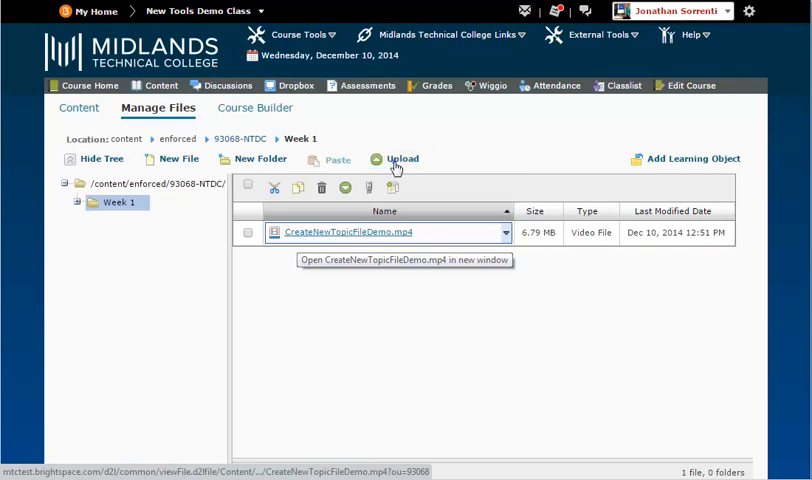
pyautogui.click(400, 158)
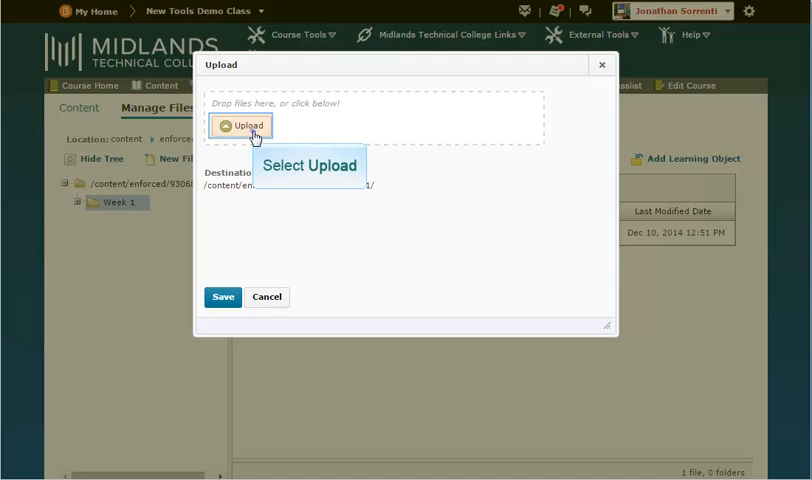
# Step: Upload New Folder.zip (458 bytes) from the Desktop into the Week 1 folder
pyautogui.click(240, 126)
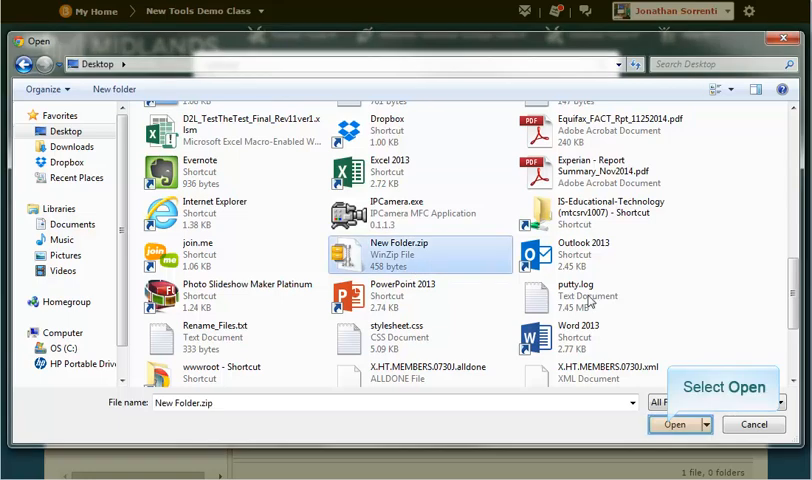
pyautogui.click(676, 424)
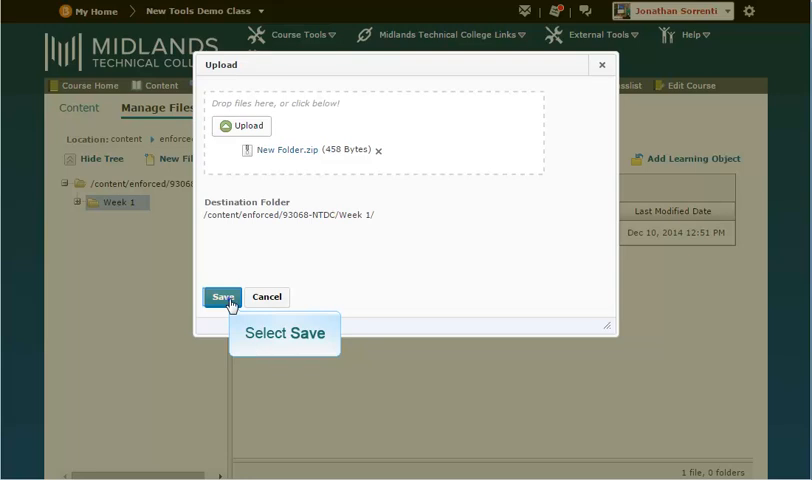
pyautogui.click(220, 296)
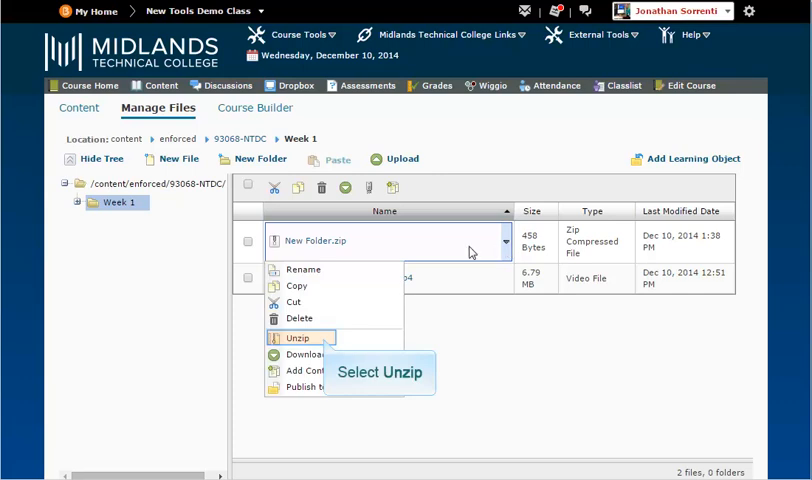
# Step: Unzip New Folder.zip into a New Folder with three text documents, then return to Week 1
pyautogui.click(296, 336)
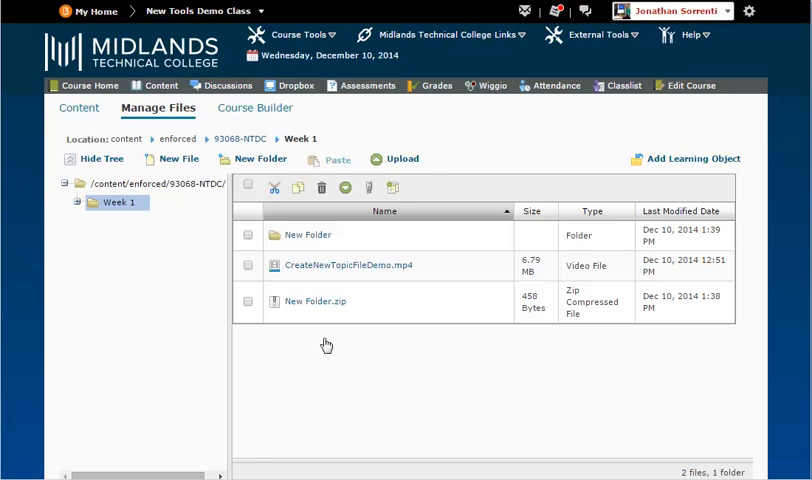
pyautogui.moveTo(308, 234)
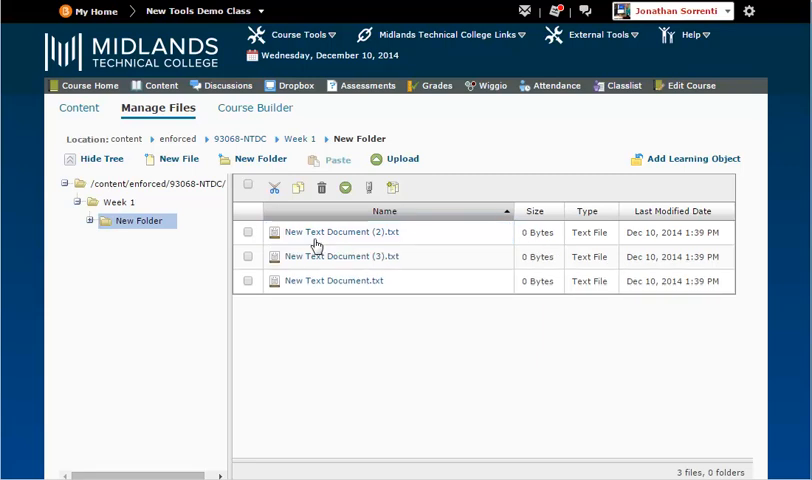
pyautogui.moveTo(208, 242)
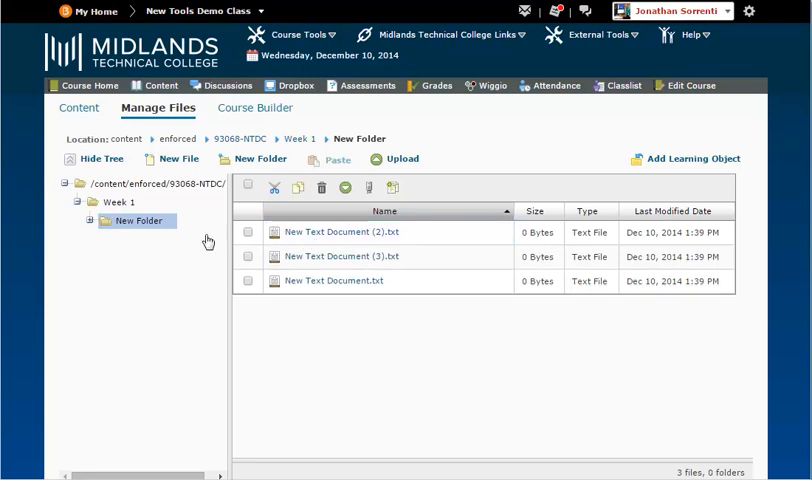
pyautogui.click(120, 202)
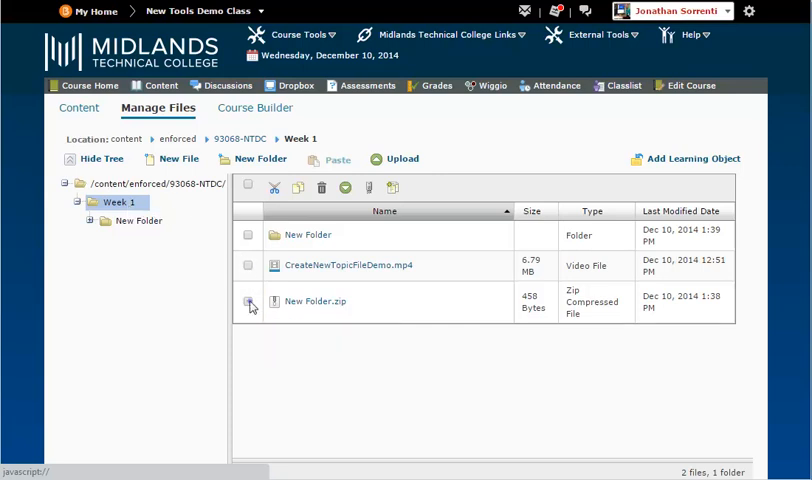
# Step: Delete New Folder.zip from Week 1, leaving New Folder and the video file
pyautogui.click(248, 304)
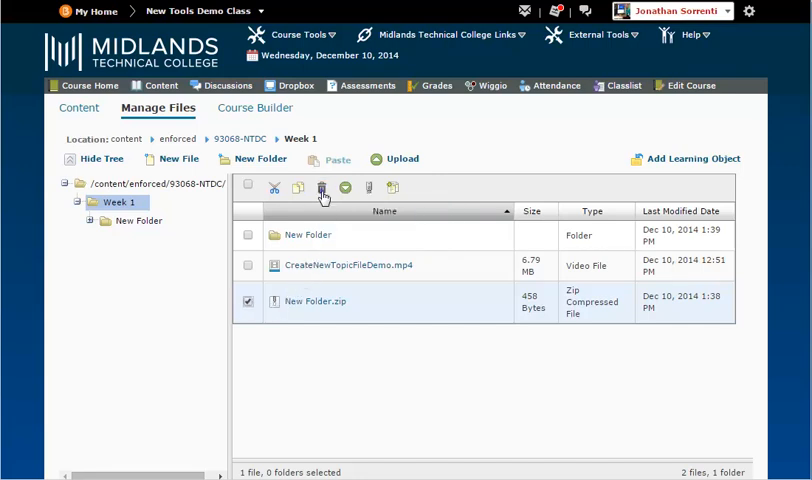
pyautogui.click(322, 188)
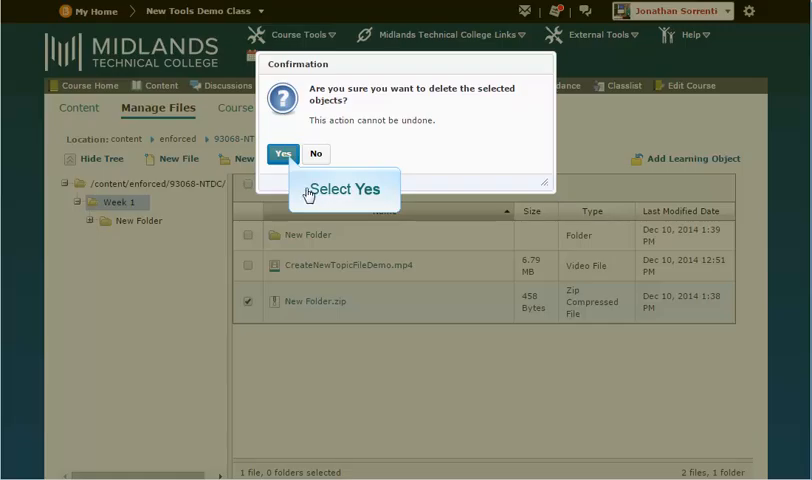
pyautogui.click(282, 152)
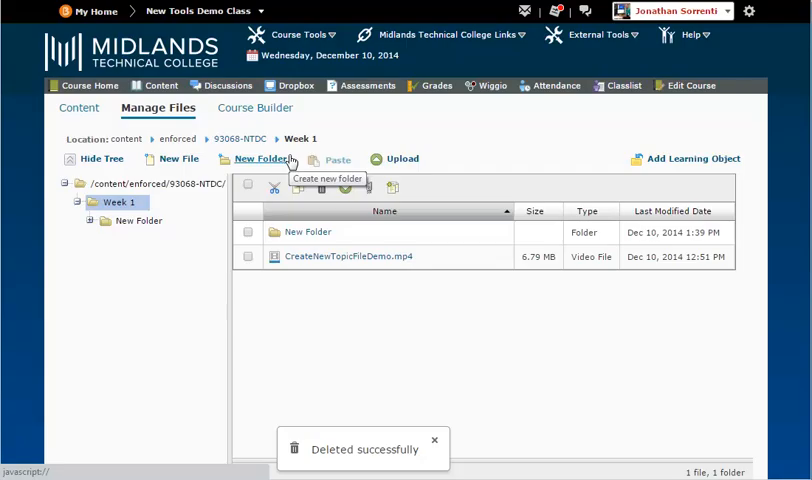